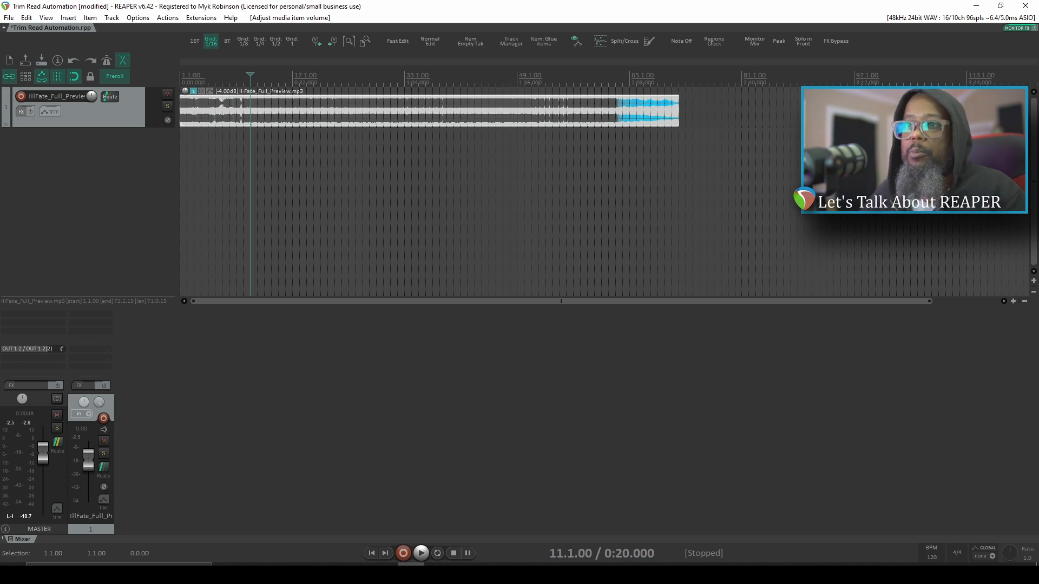
pyautogui.moveTo(902, 420)
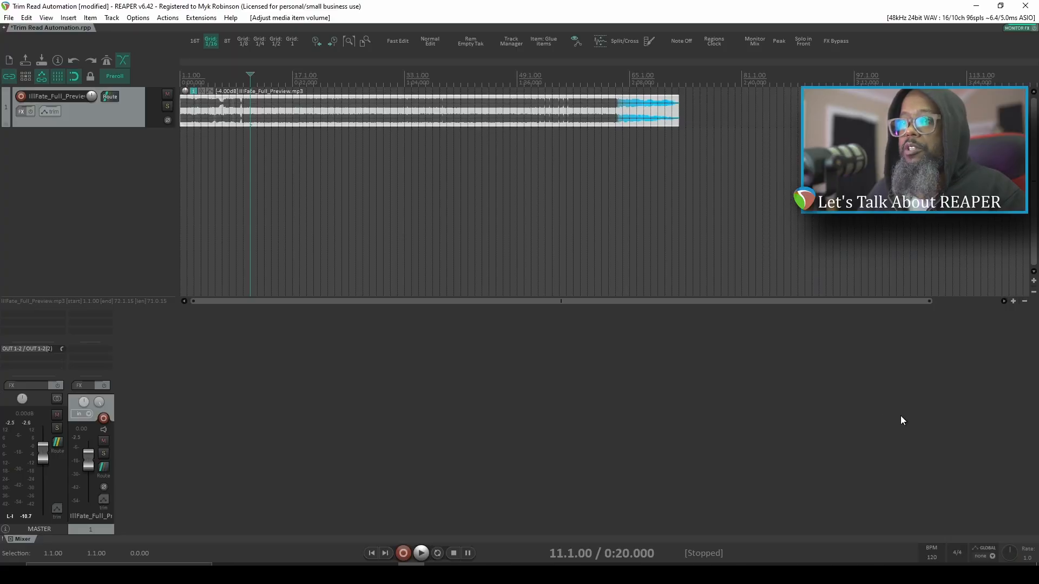
pyautogui.moveTo(895, 422)
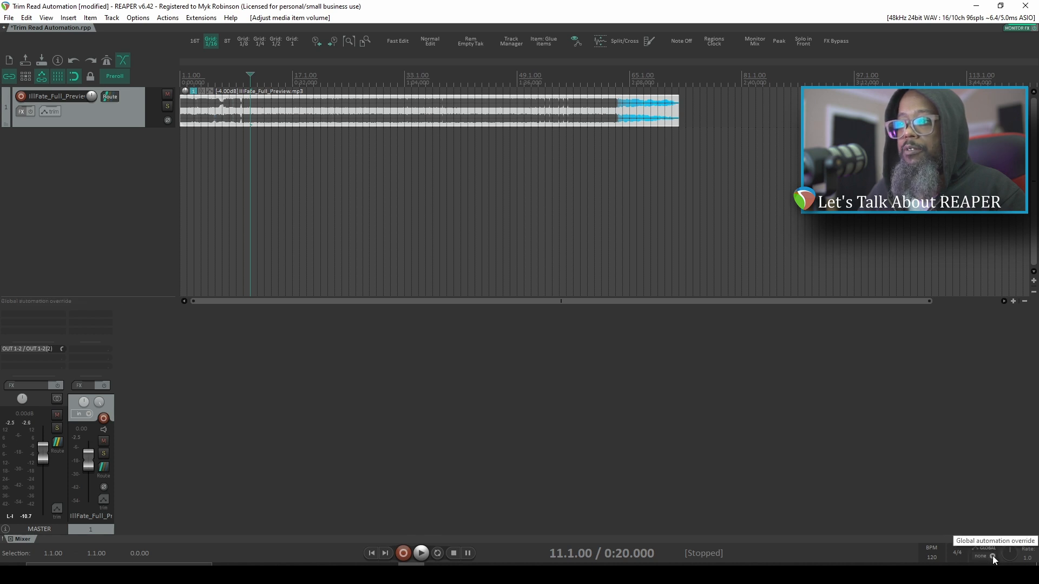
# Step: Run a playback pass while riding the track's volume fader, then stop
pyautogui.click(990, 556)
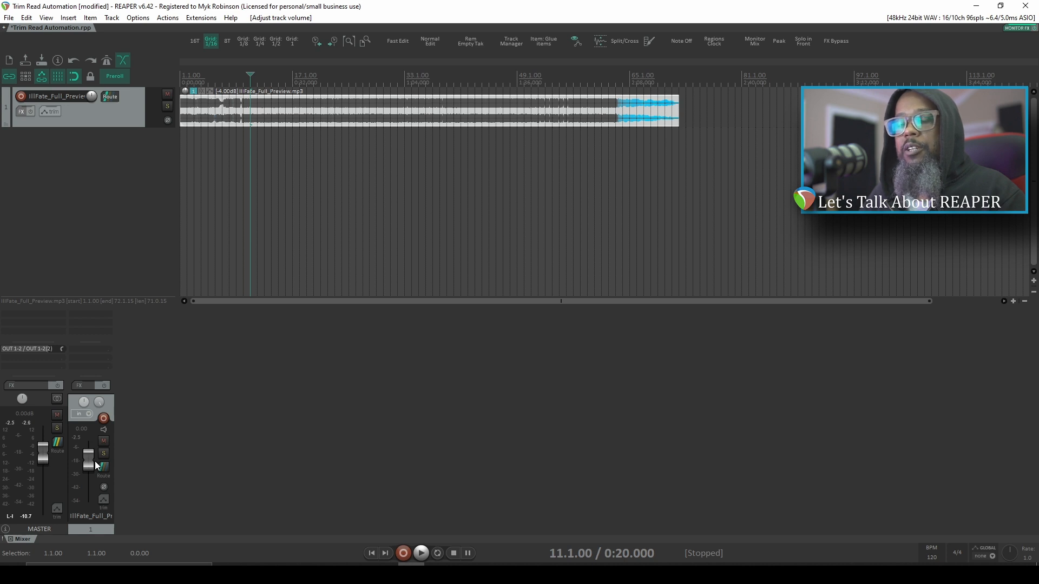
pyautogui.click(421, 553)
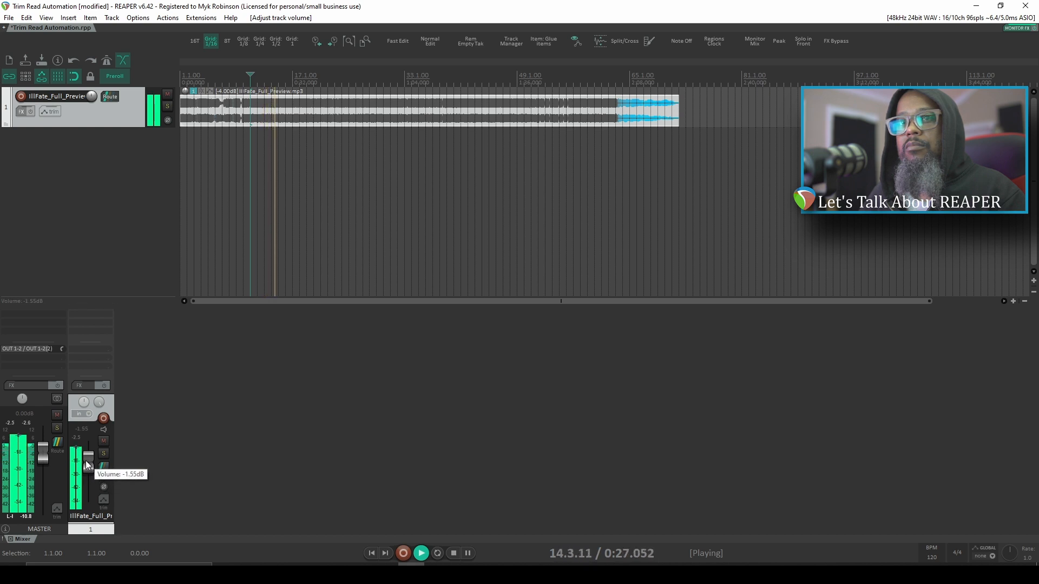
pyautogui.click(453, 553)
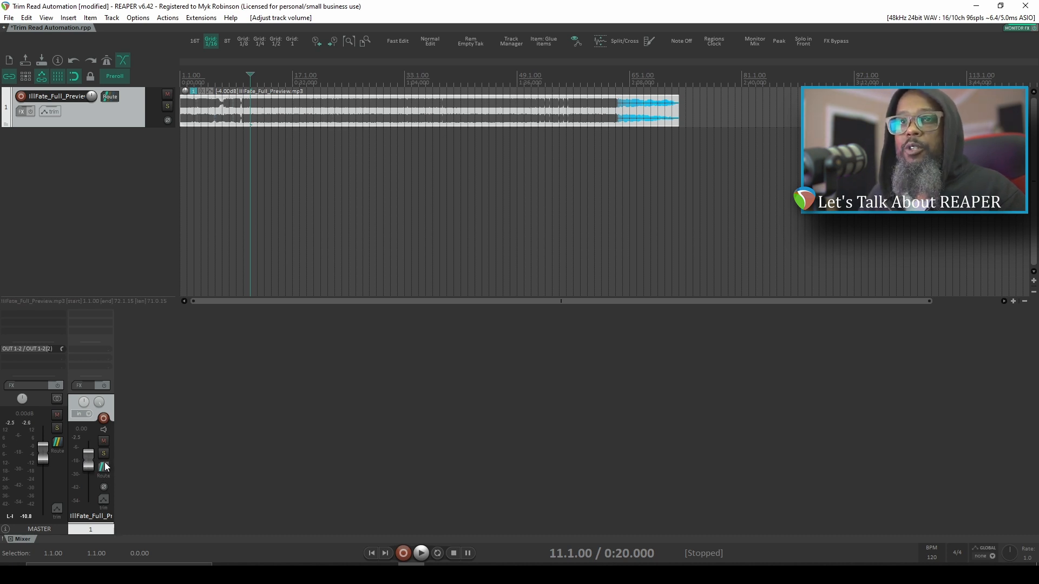
pyautogui.moveTo(104, 468)
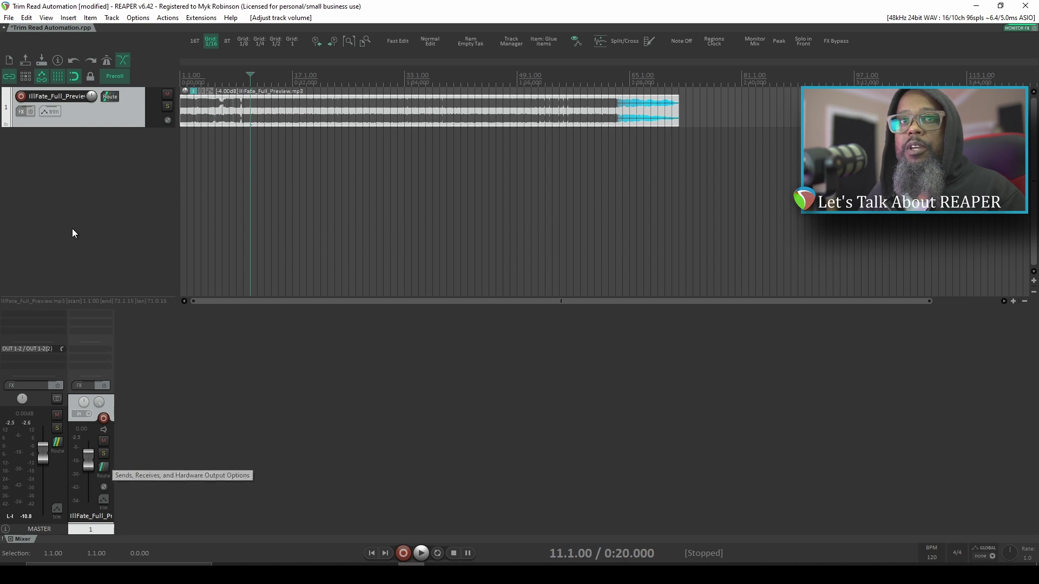
pyautogui.moveTo(49, 112)
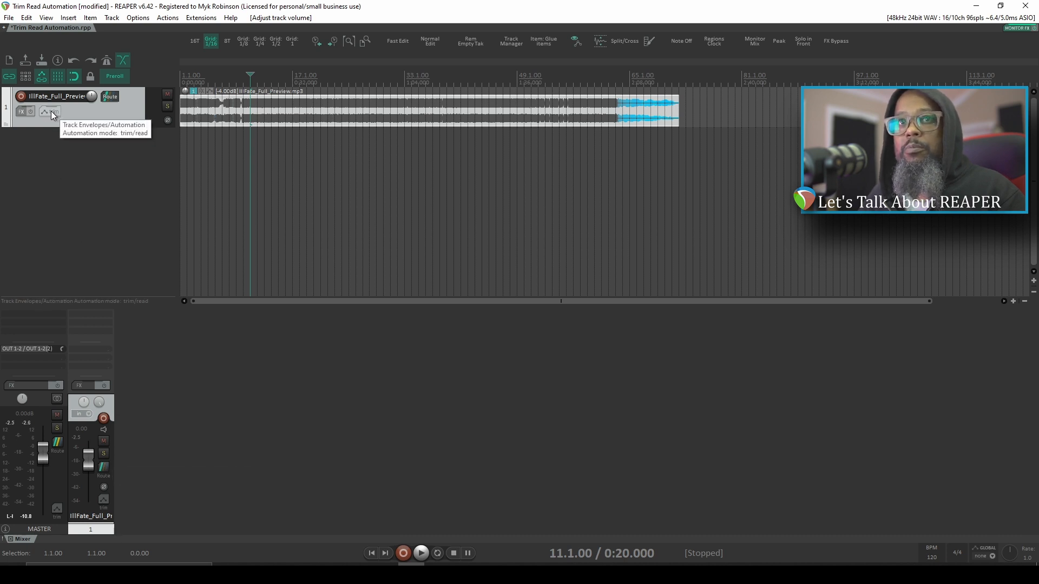
# Step: Enable the Volume envelope as visible and armed via the track's Envelopes window
pyautogui.click(46, 112)
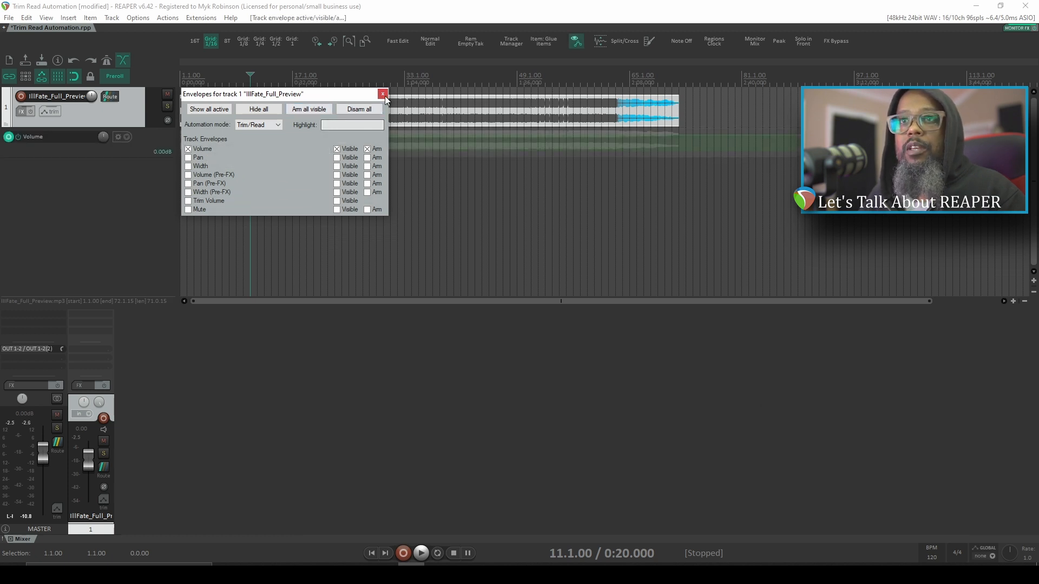
pyautogui.click(383, 93)
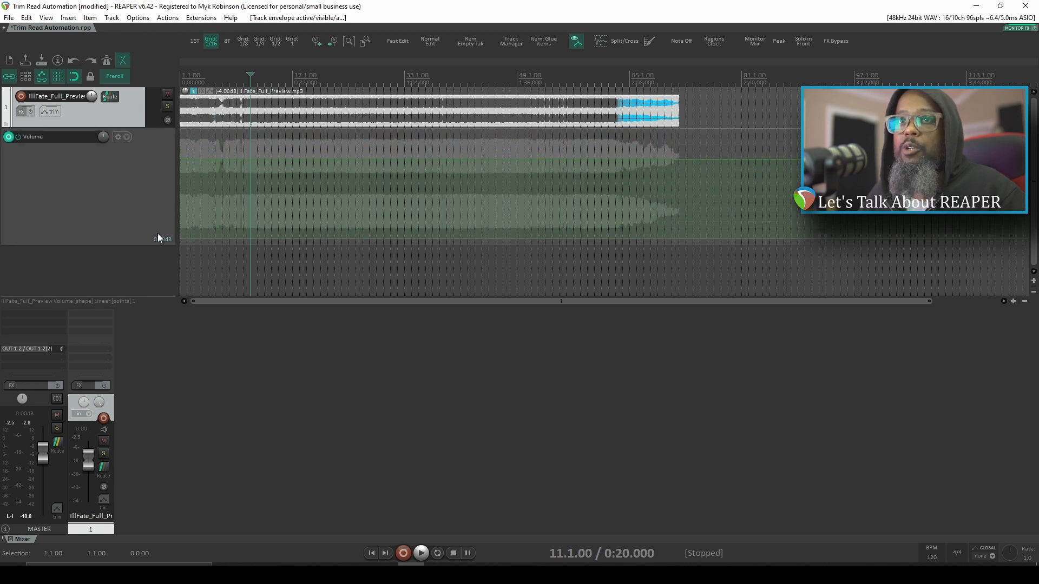
pyautogui.moveTo(262, 152)
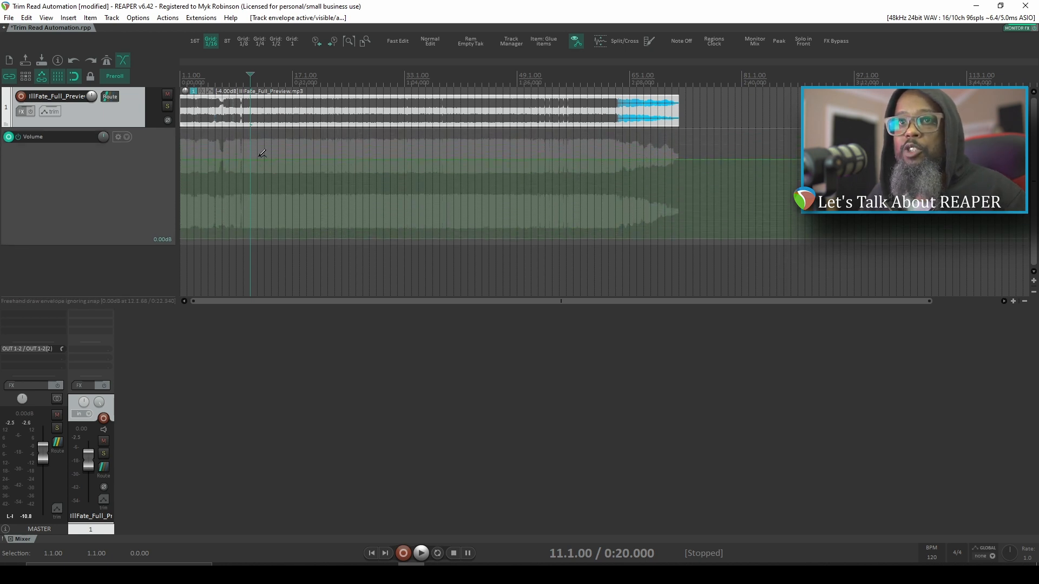
pyautogui.moveTo(258, 159)
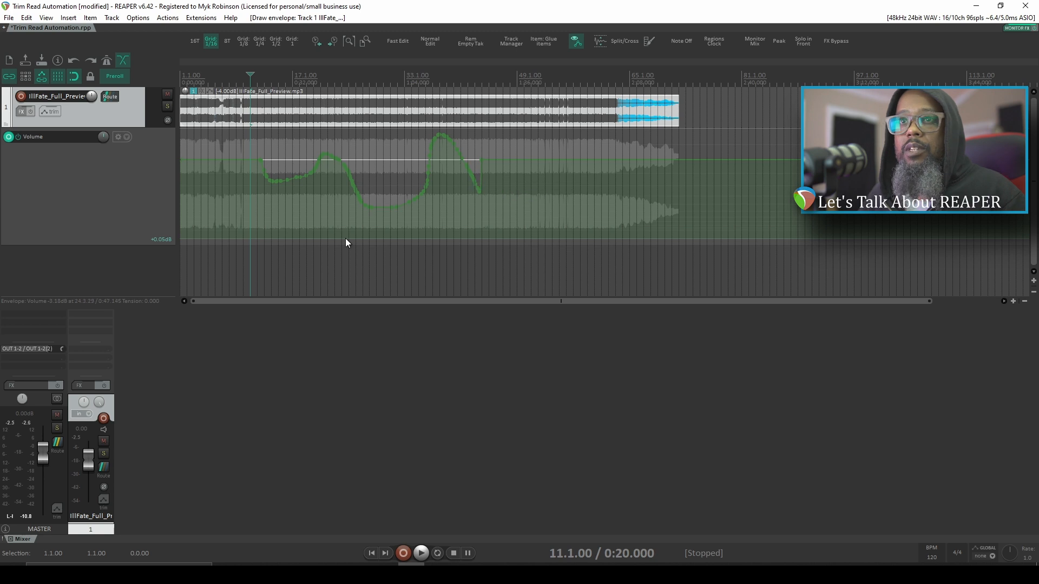
pyautogui.moveTo(282, 211)
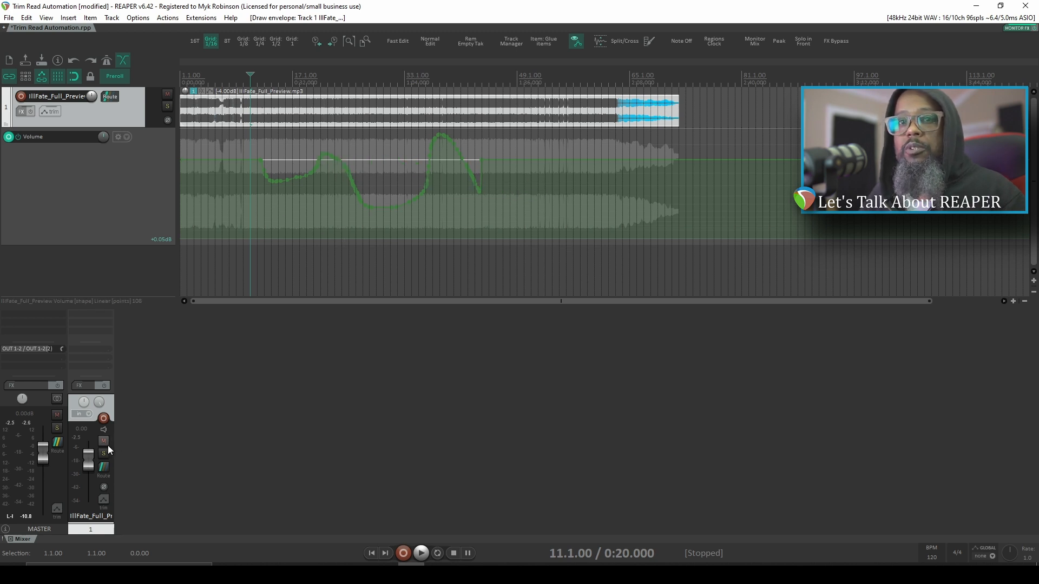
pyautogui.moveTo(144, 428)
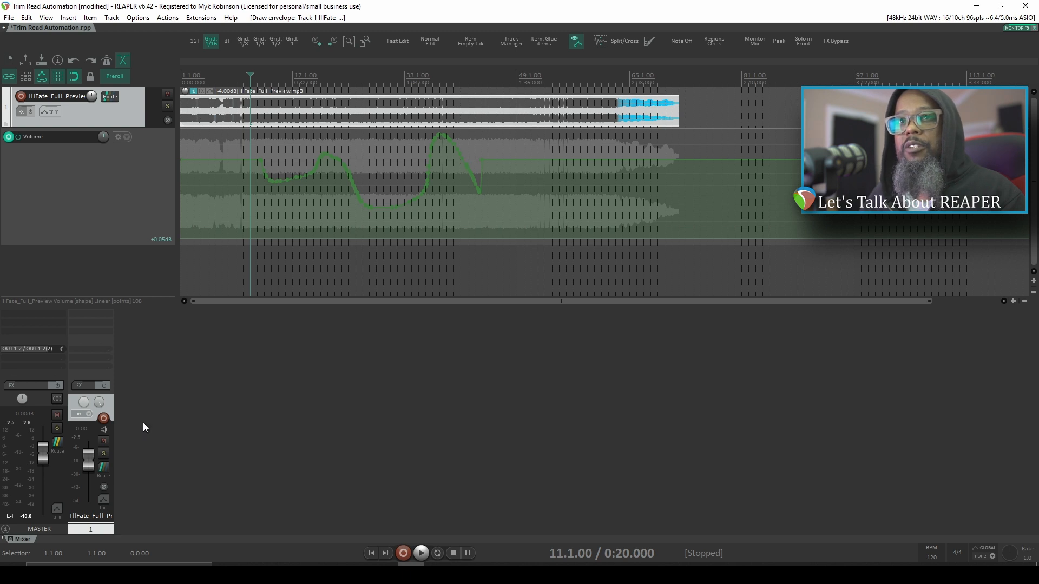
# Step: Play the project to hear the freehand wavy volume curve, then stop
pyautogui.click(421, 553)
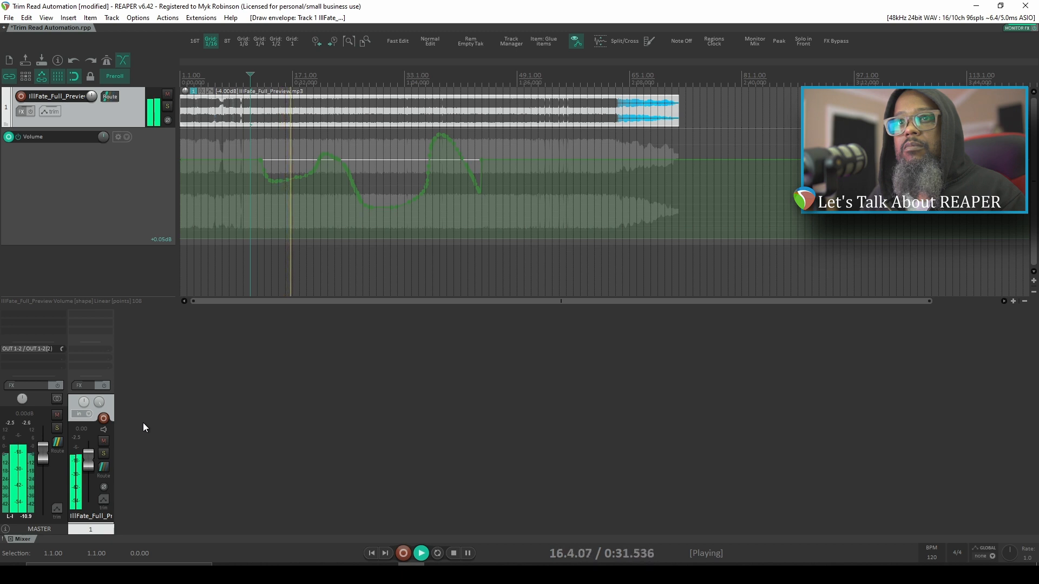
pyautogui.click(452, 553)
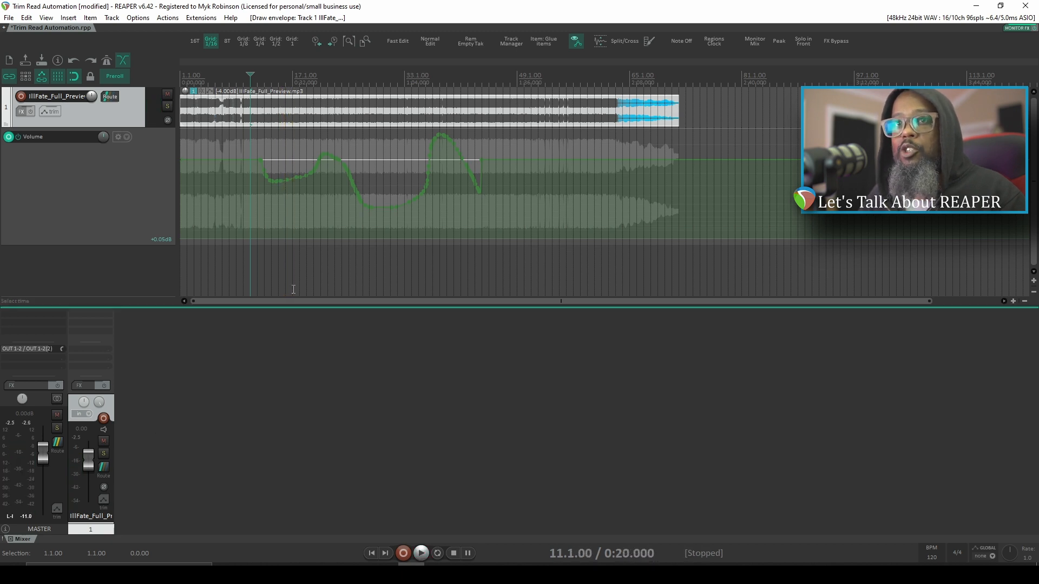
pyautogui.moveTo(134, 140)
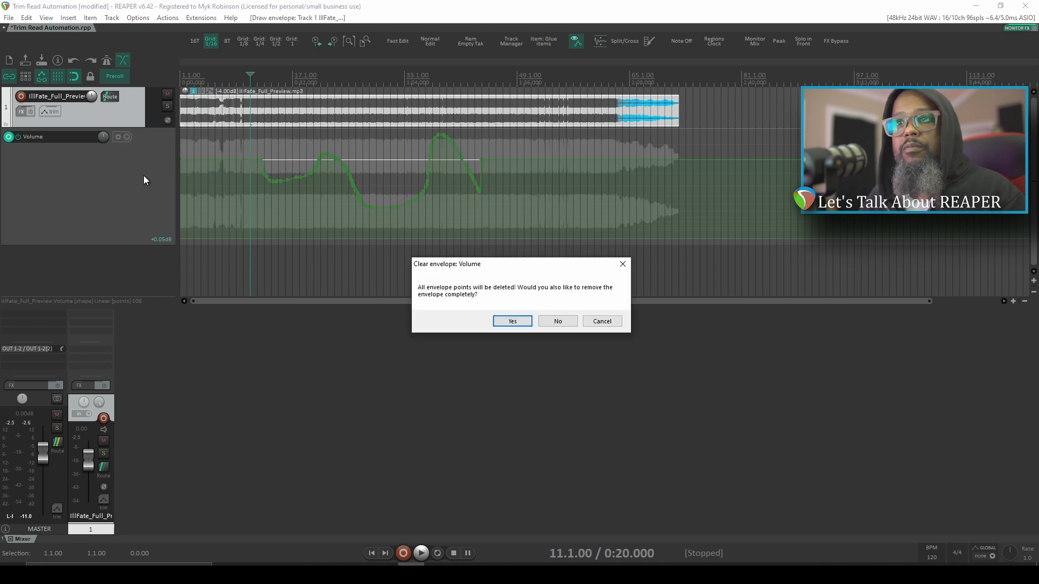
# Step: Remove the Volume envelope entirely and confirm the track stays in Trim/Read automation mode
pyautogui.click(512, 320)
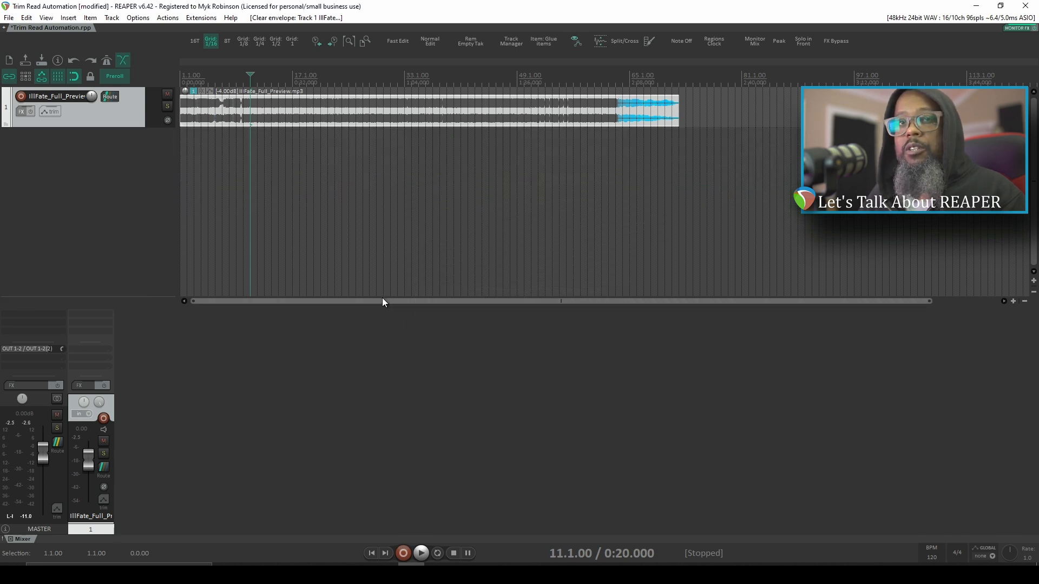
pyautogui.click(53, 112)
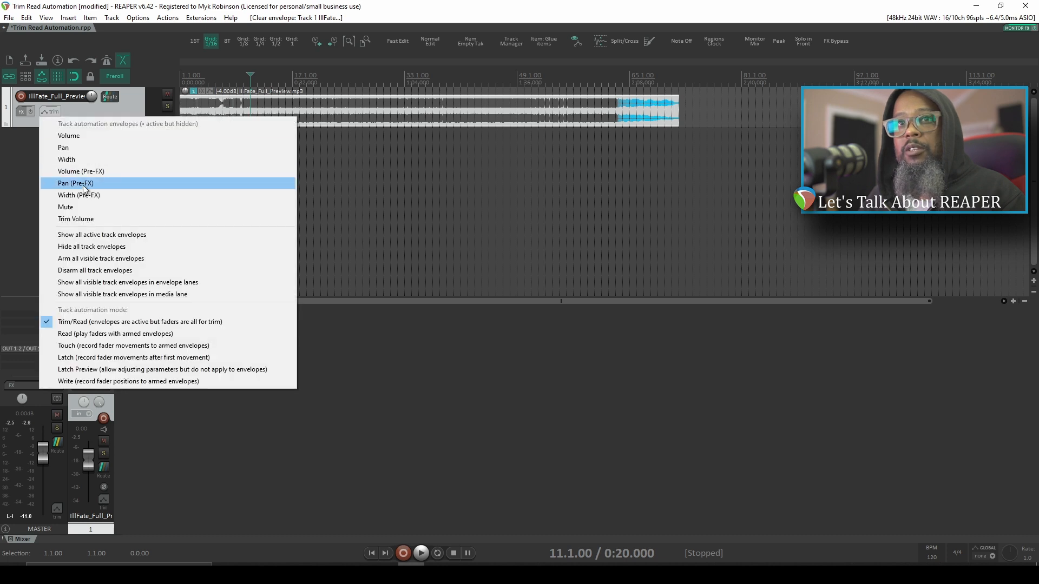
pyautogui.moveTo(83, 325)
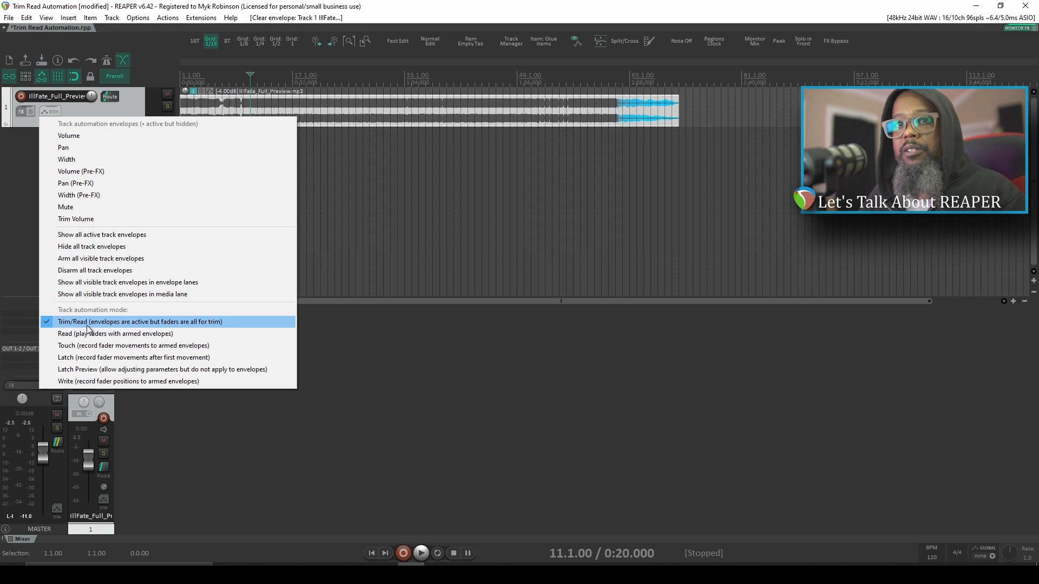
pyautogui.moveTo(193, 330)
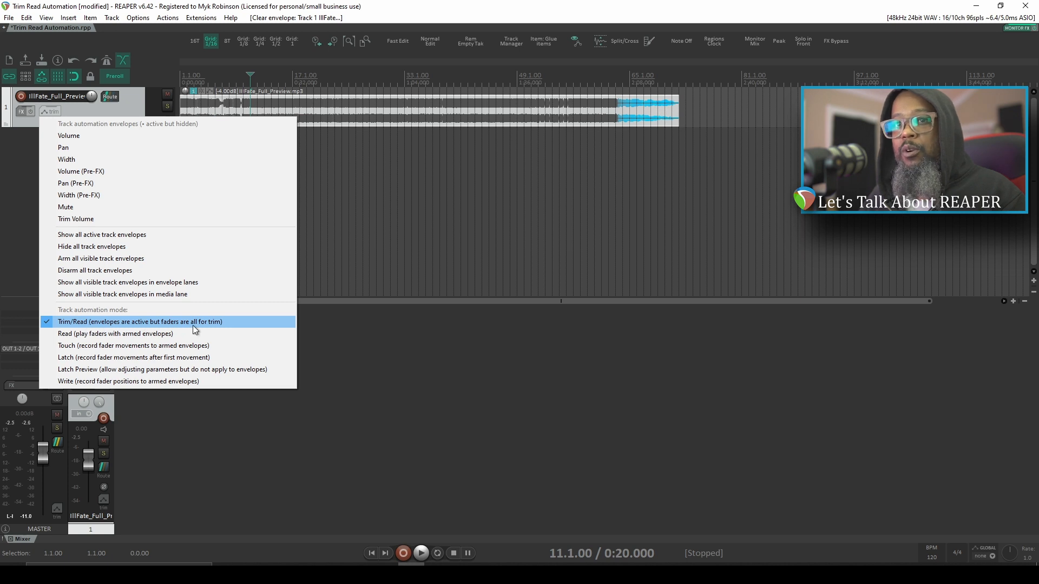
pyautogui.click(139, 322)
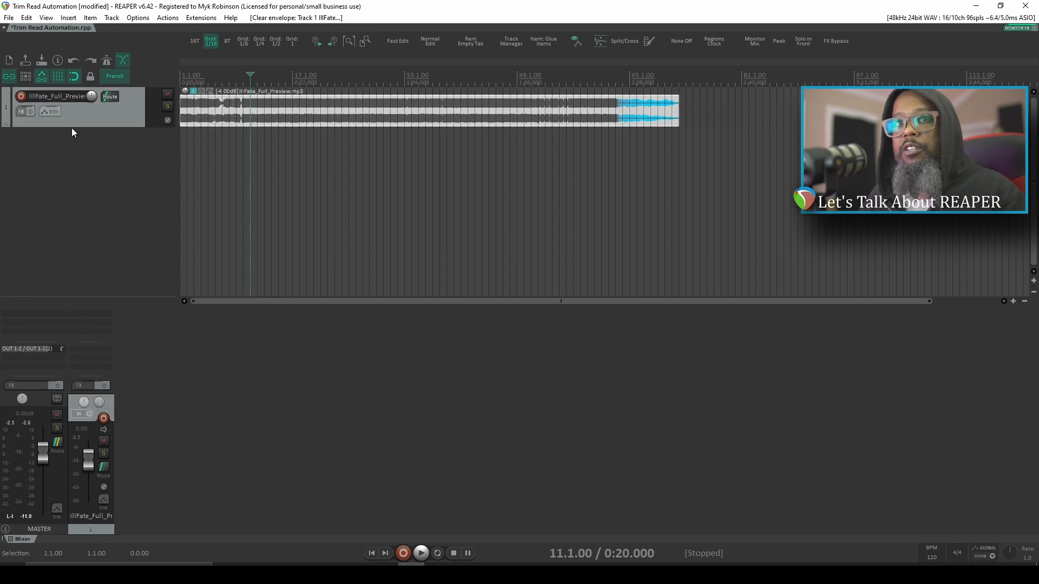
pyautogui.click(48, 112)
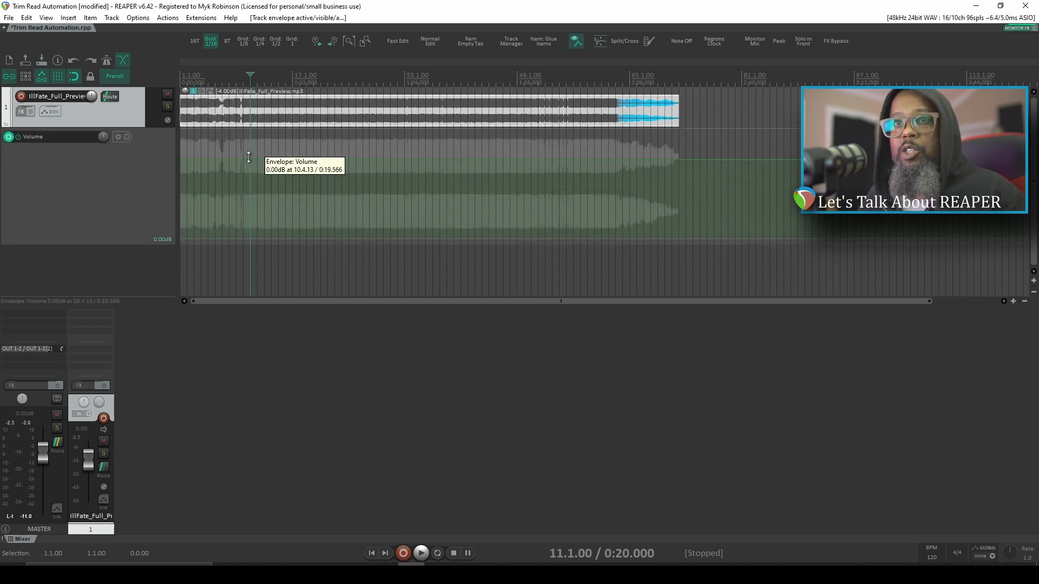
pyautogui.moveTo(250, 159); pyautogui.dragTo(270, 177)
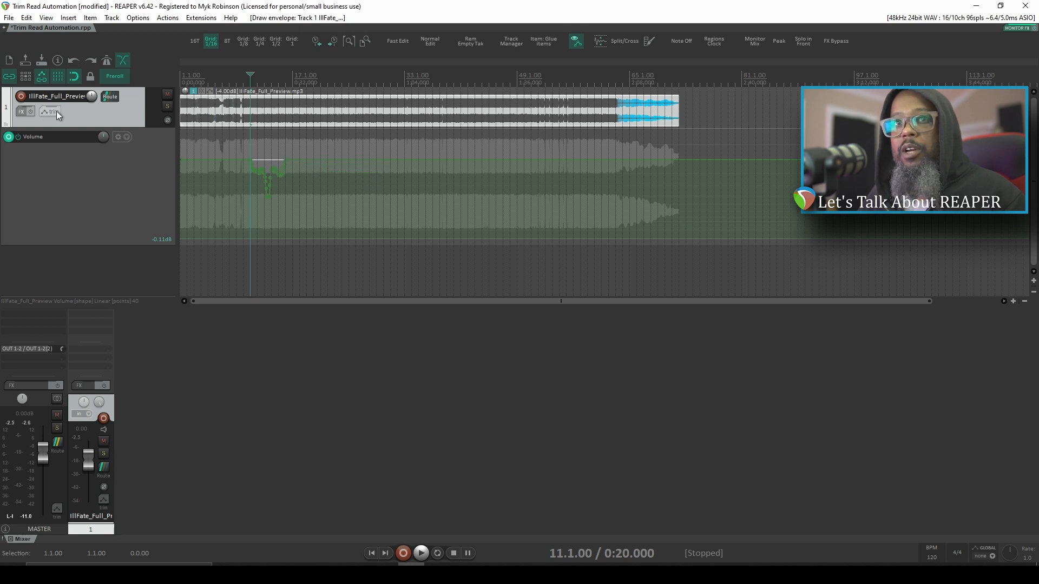
pyautogui.click(51, 110)
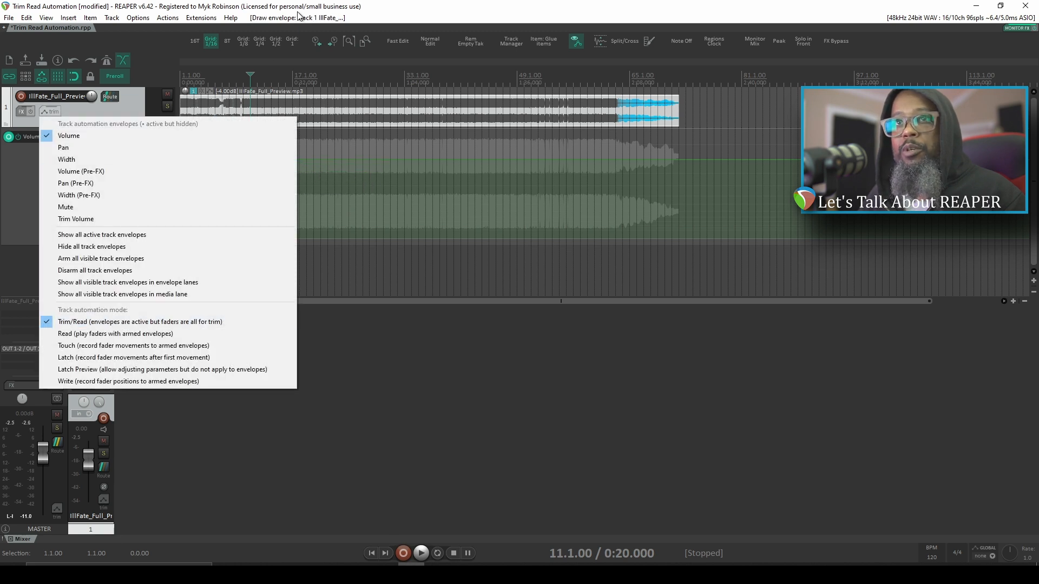
pyautogui.click(70, 135)
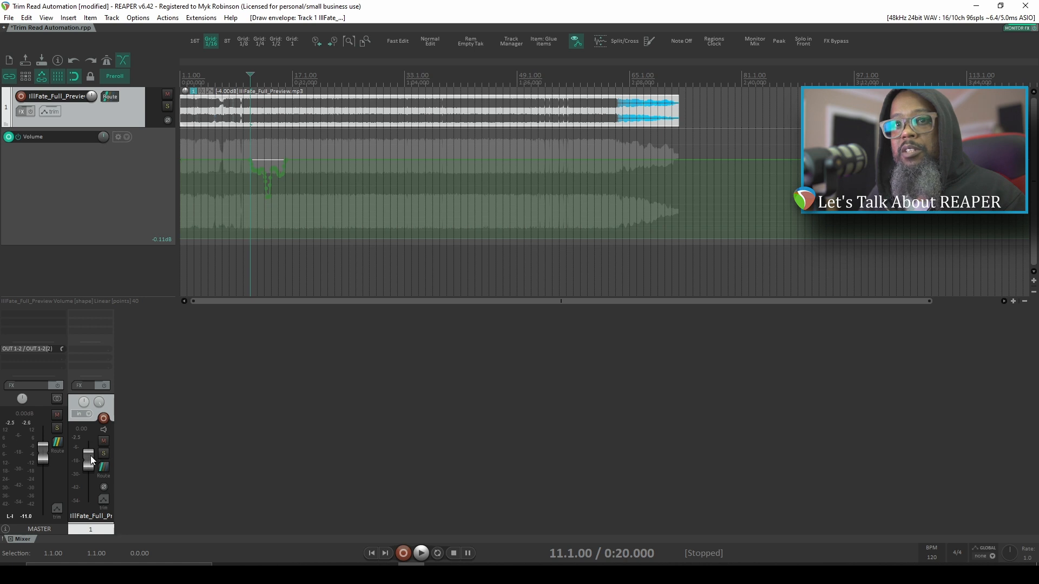
pyautogui.click(421, 554)
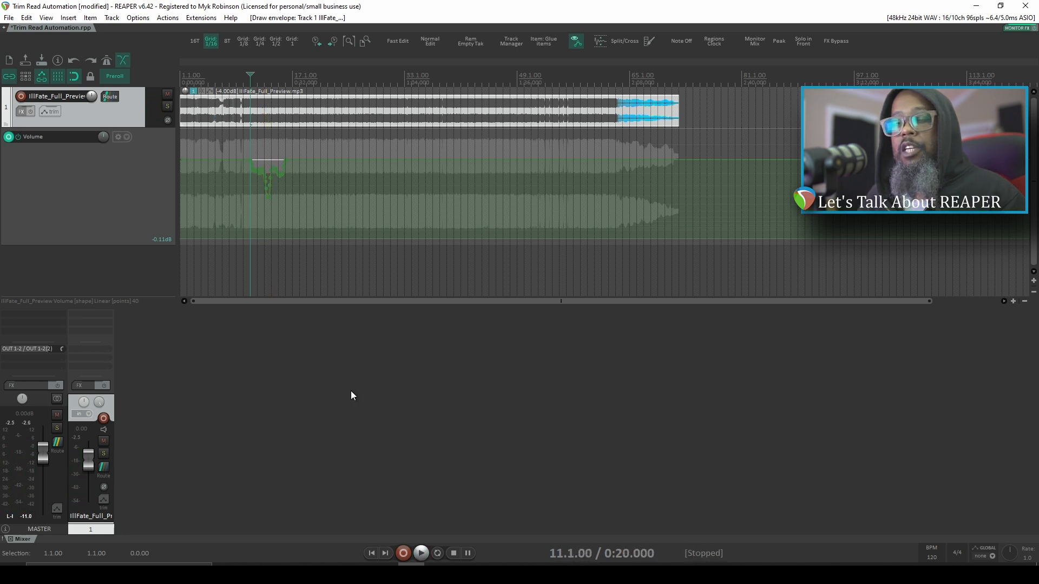
pyautogui.moveTo(238, 392)
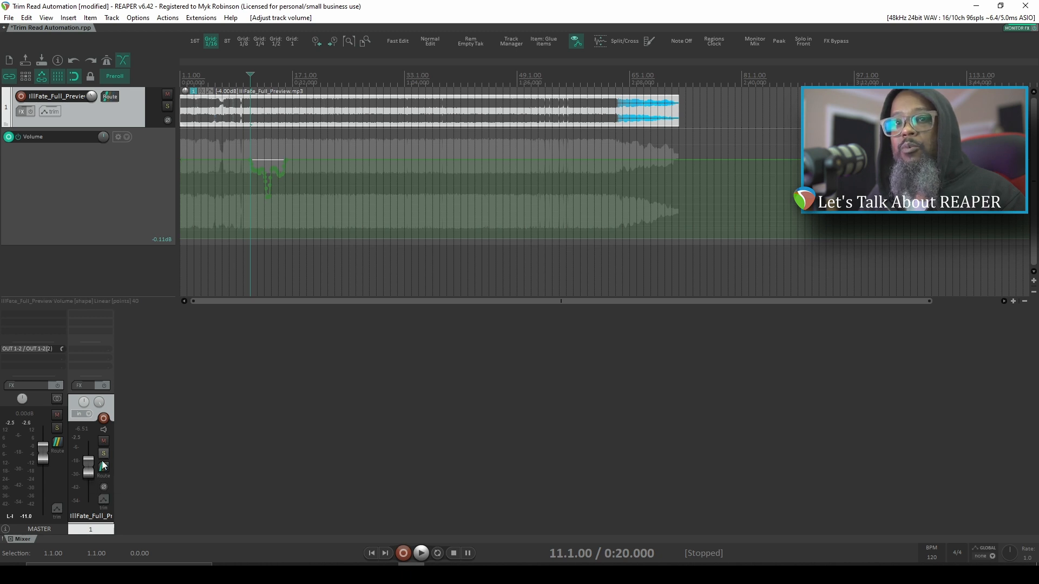
pyautogui.moveTo(265, 200)
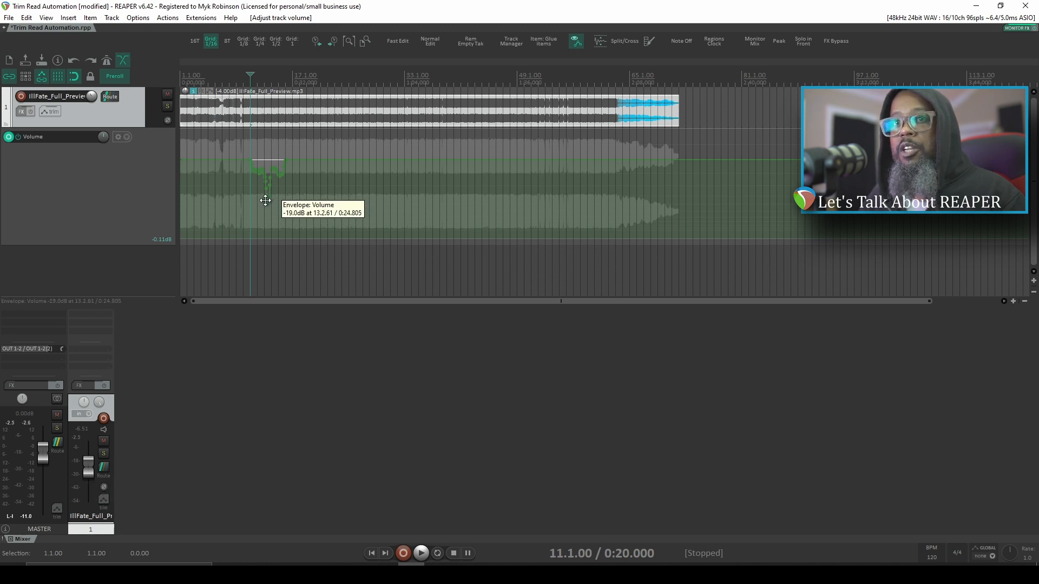
pyautogui.click(421, 553)
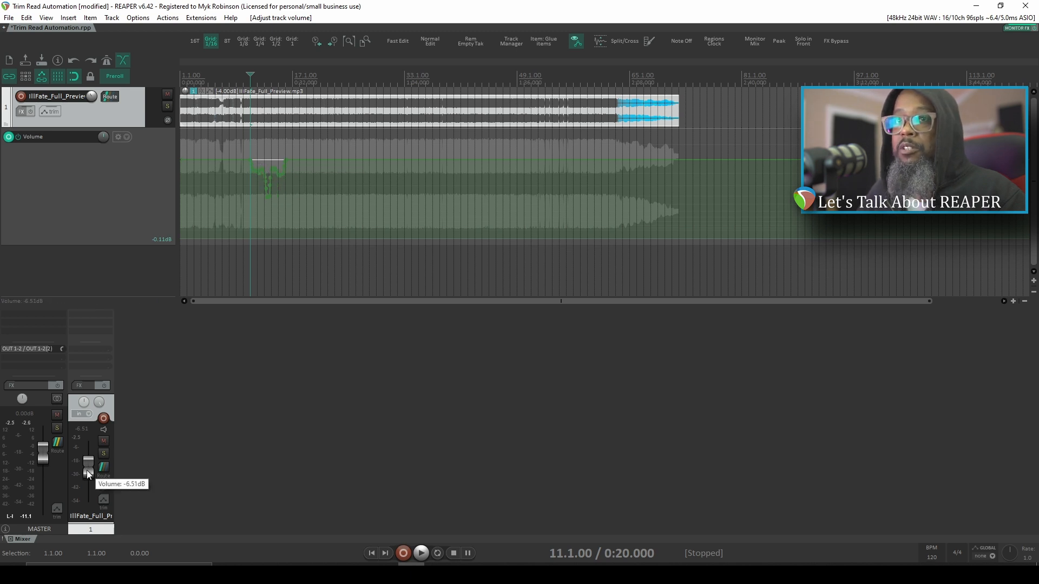
pyautogui.click(421, 553)
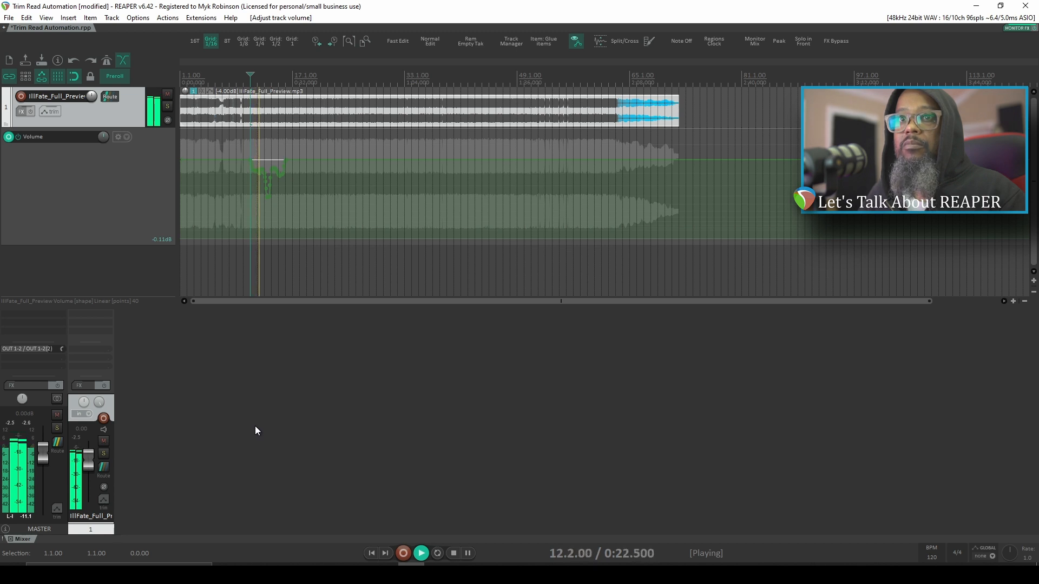
pyautogui.click(452, 553)
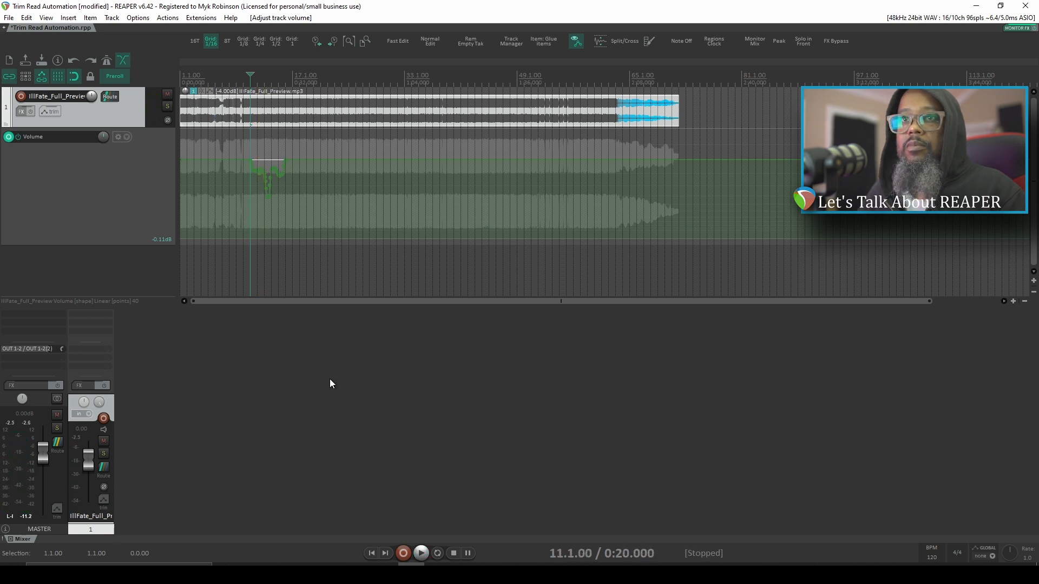
pyautogui.moveTo(93, 162)
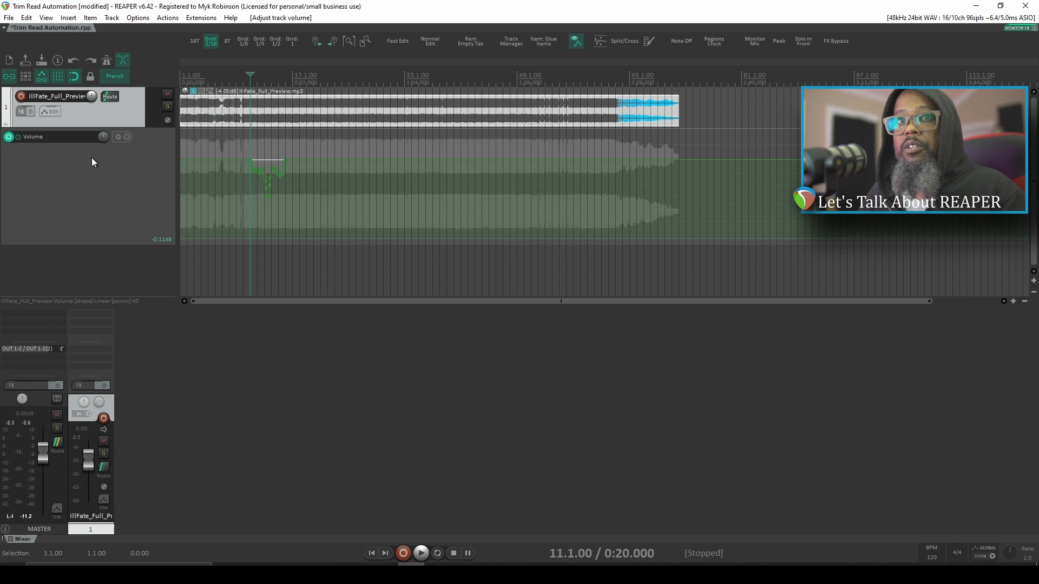
# Step: Set the track's automation mode to Read and play back so the fader follows the volume dip
pyautogui.click(49, 112)
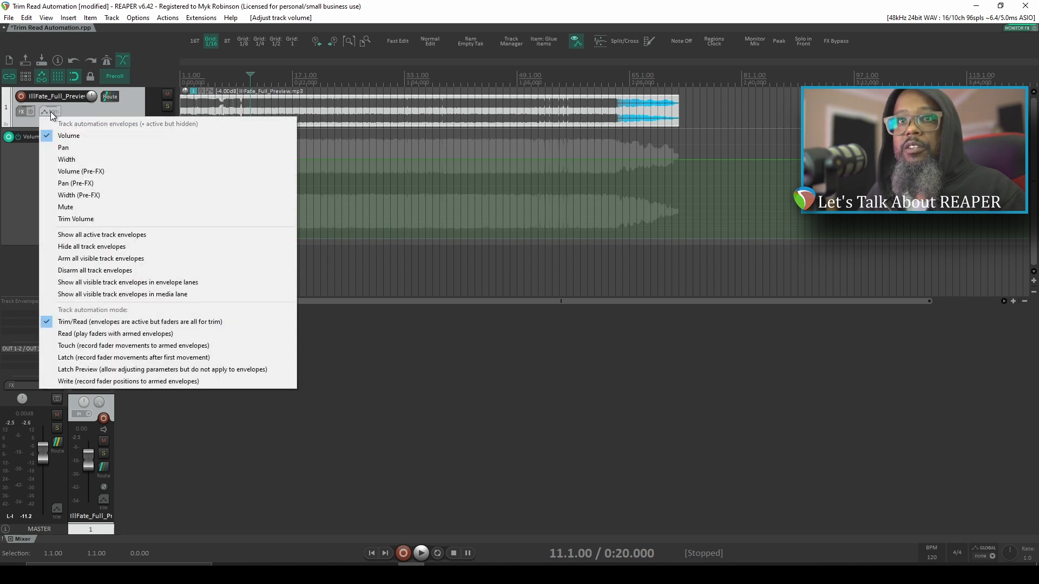
pyautogui.moveTo(110, 333)
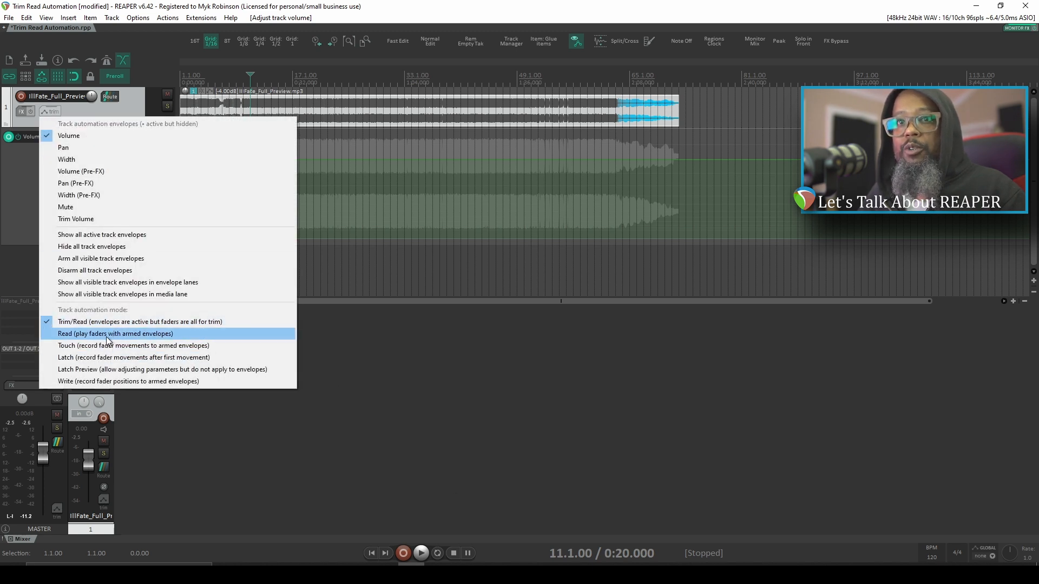
pyautogui.click(116, 333)
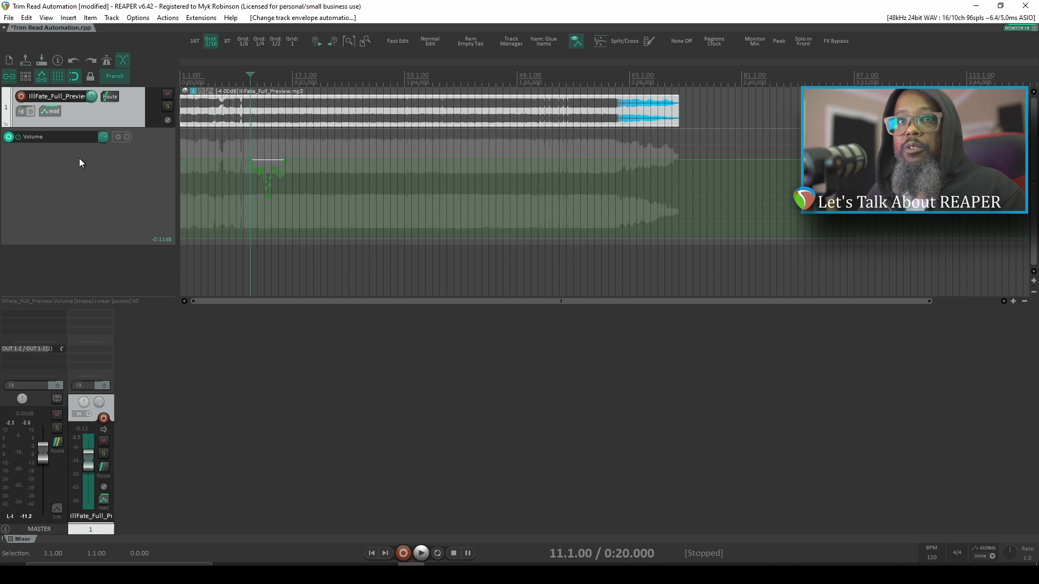
pyautogui.moveTo(91, 474)
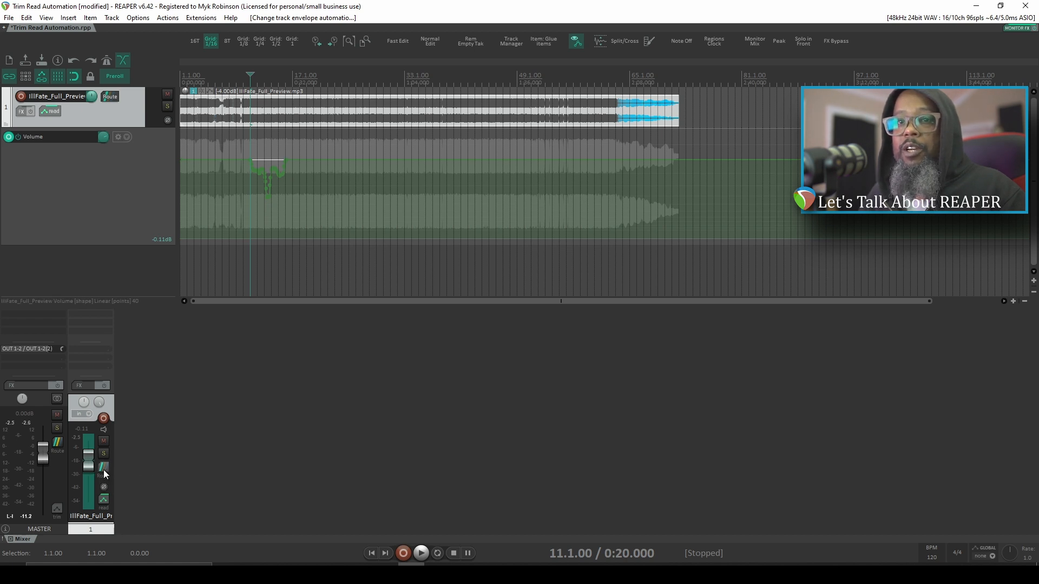
pyautogui.moveTo(266, 183)
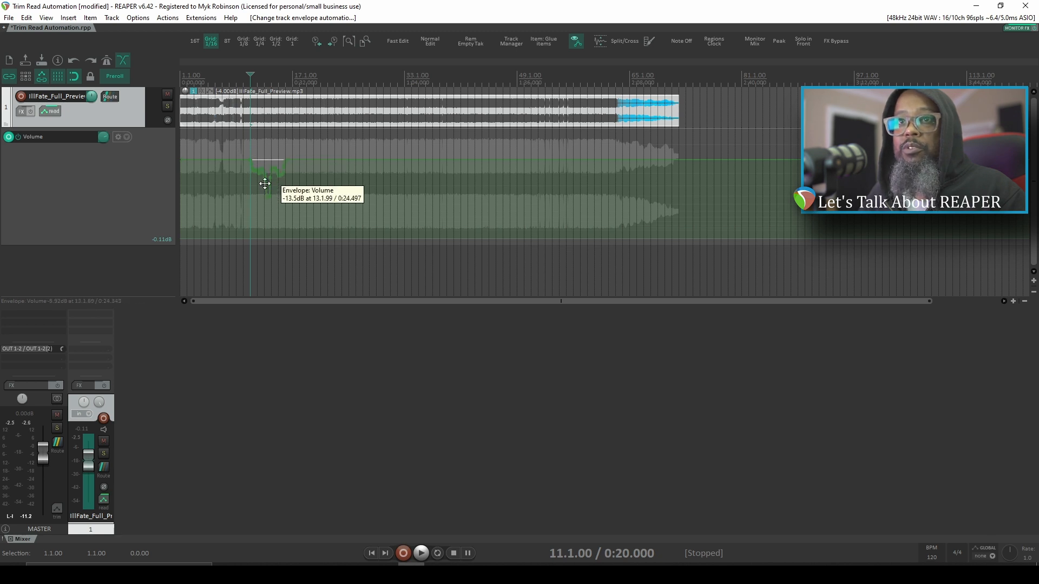
pyautogui.click(421, 553)
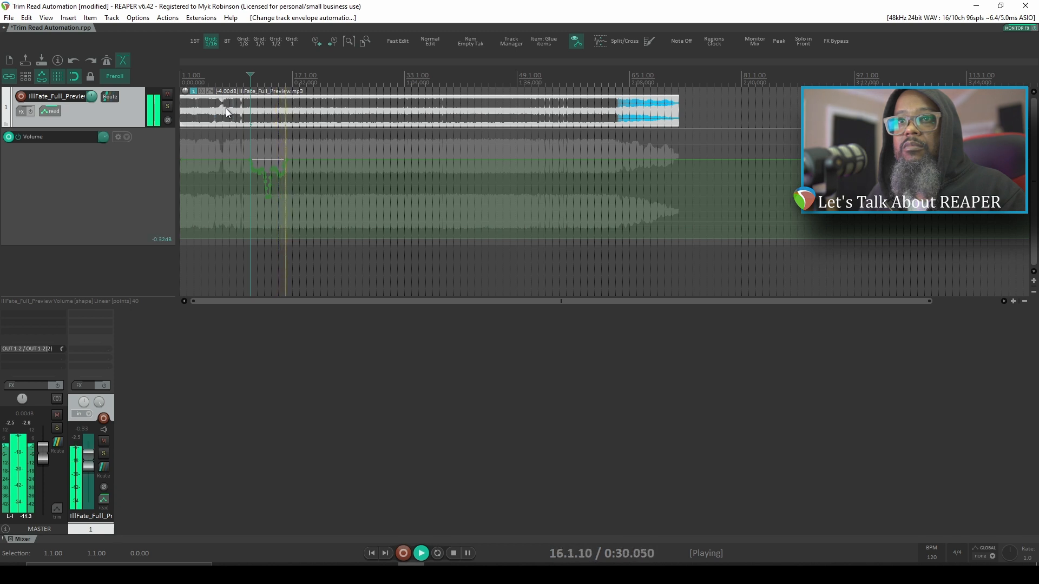
pyautogui.click(453, 553)
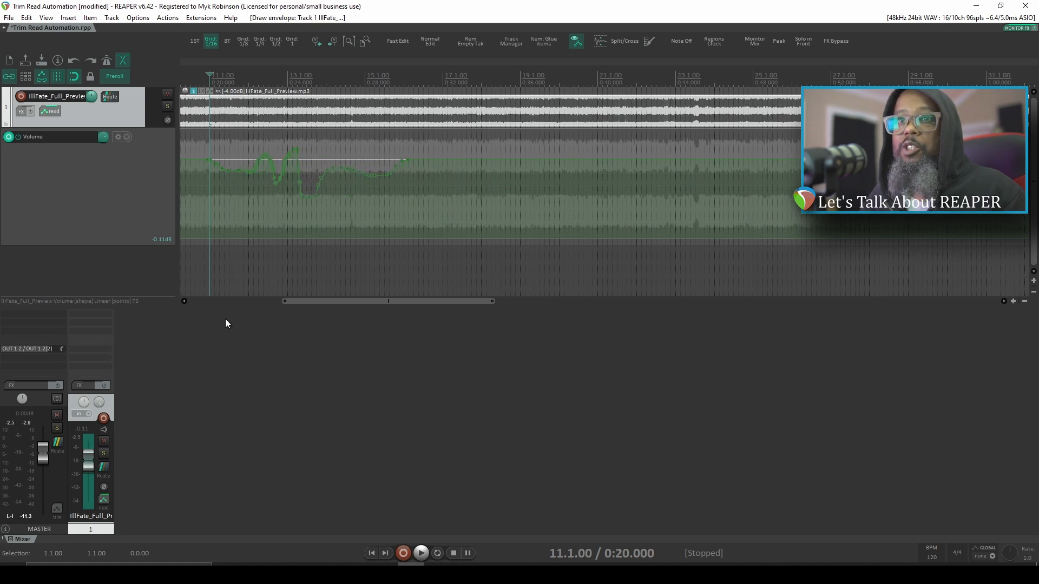
# Step: Play the project again with the longer wavy volume curve, then stop
pyautogui.click(421, 553)
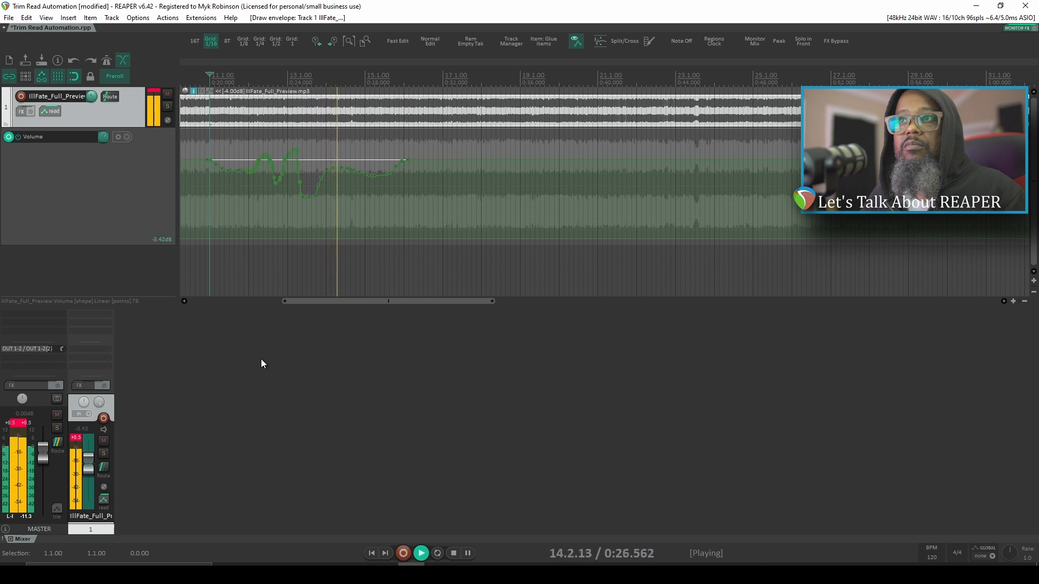
pyautogui.click(452, 553)
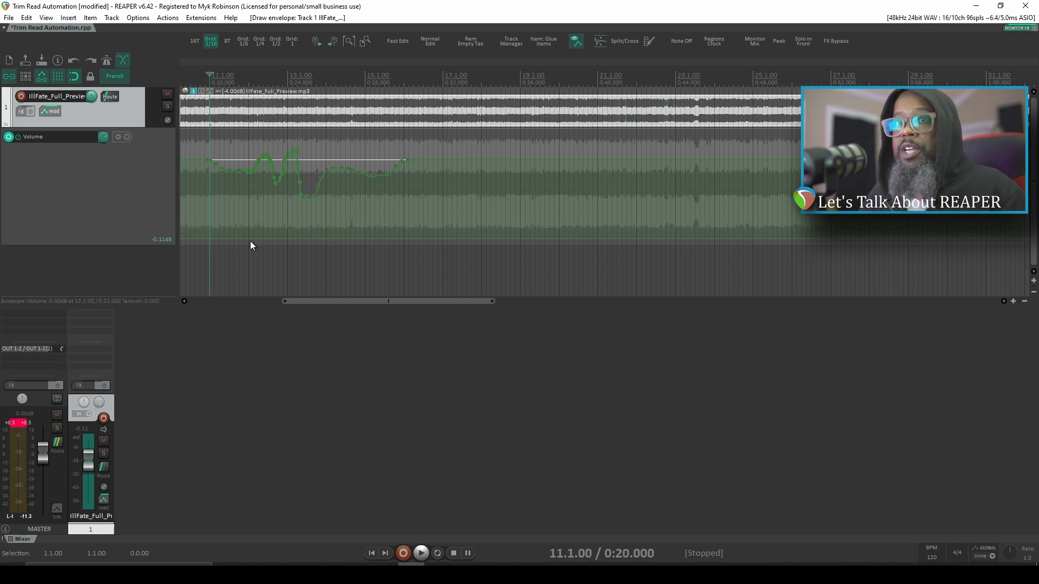
pyautogui.moveTo(304, 250)
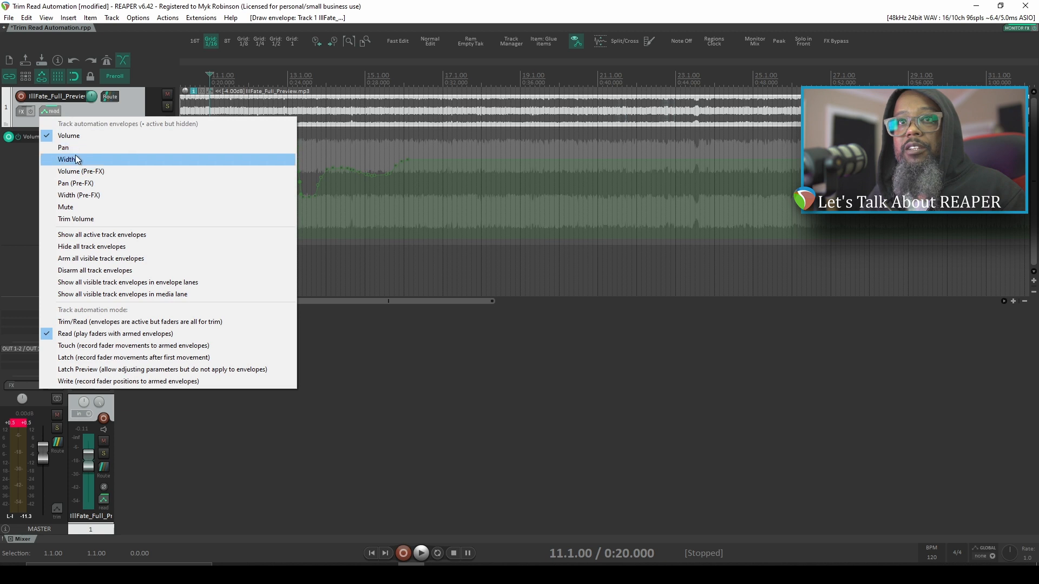
# Step: Show the Pan envelope lane with its freehand wavy curve and audition it with a playback pass
pyautogui.click(62, 148)
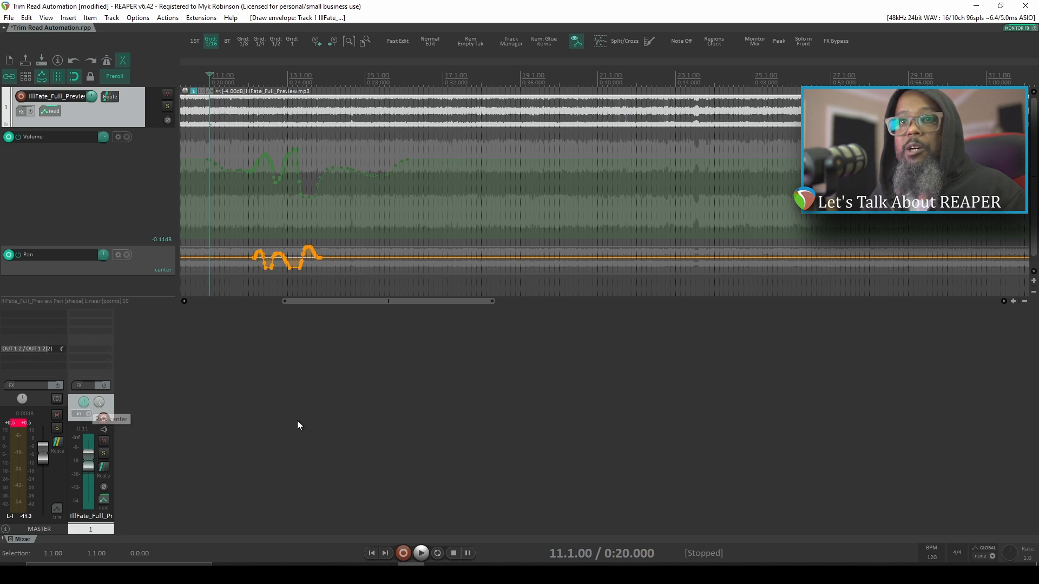
pyautogui.click(421, 553)
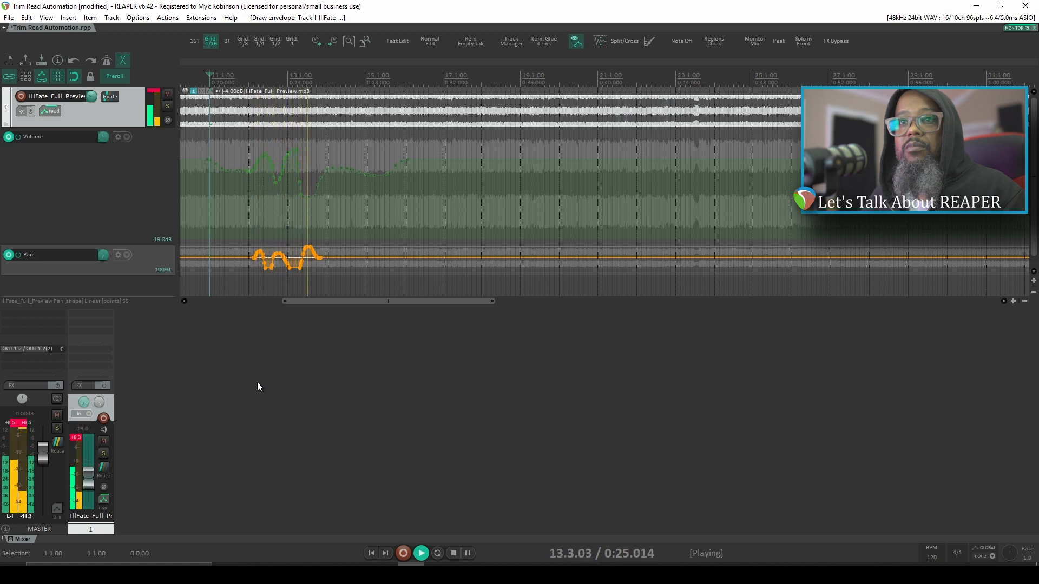
pyautogui.click(453, 554)
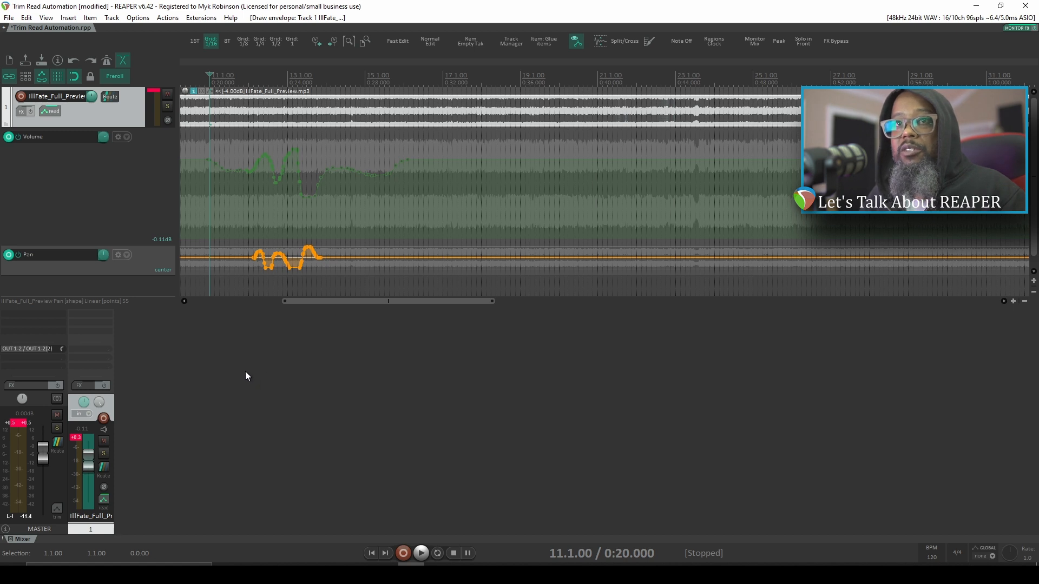
pyautogui.moveTo(149, 379)
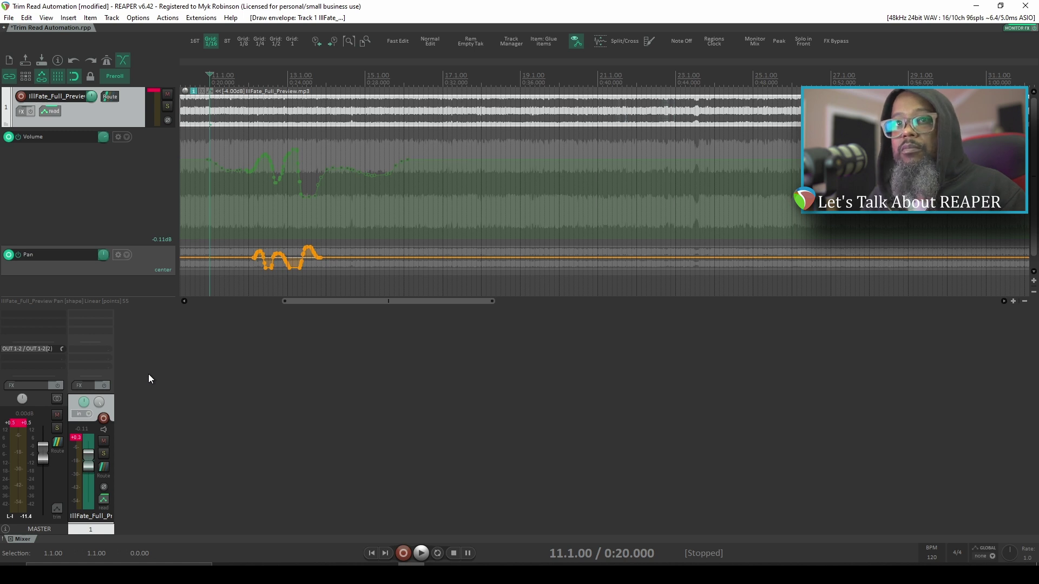
pyautogui.moveTo(50, 111)
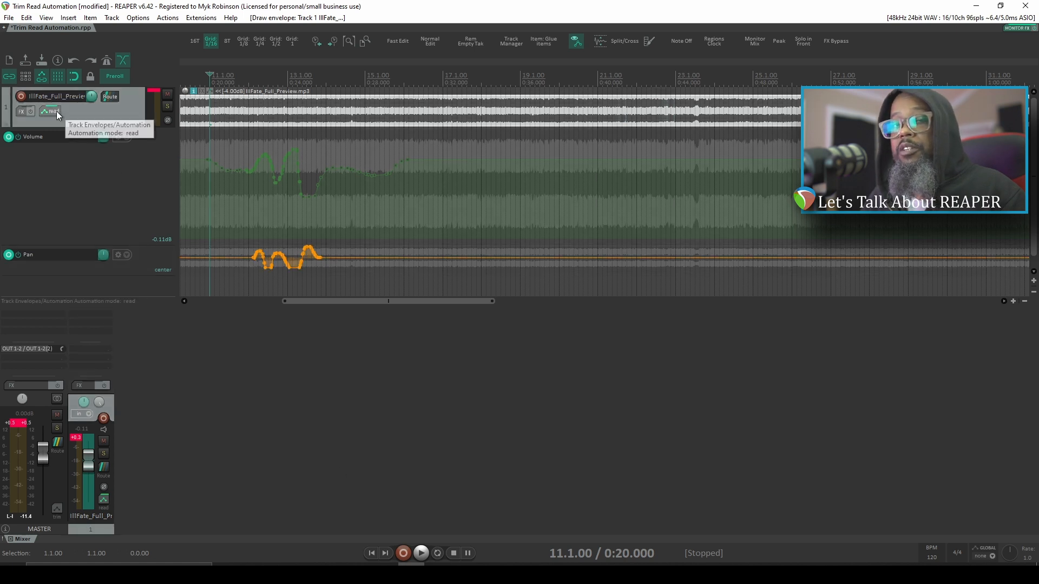
# Step: Show the transport bar's Global automation override choices, leaving it at no override
pyautogui.click(52, 111)
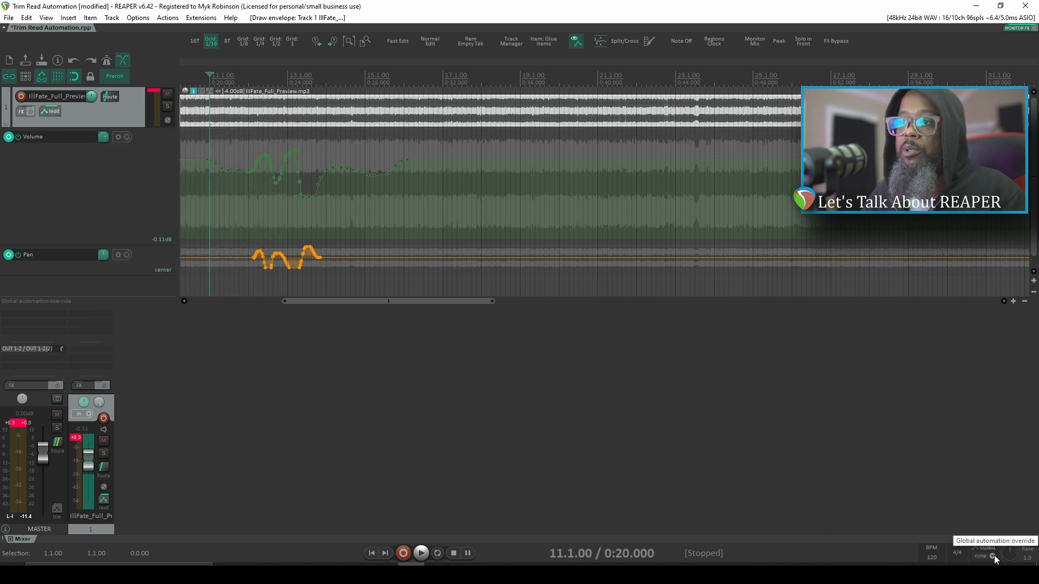
pyautogui.click(993, 557)
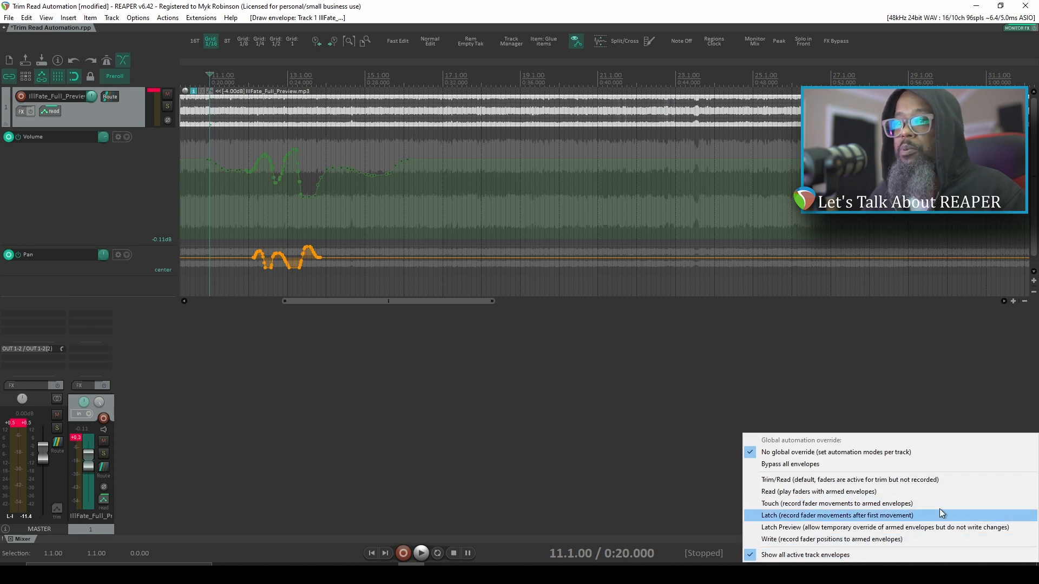
pyautogui.moveTo(940, 494)
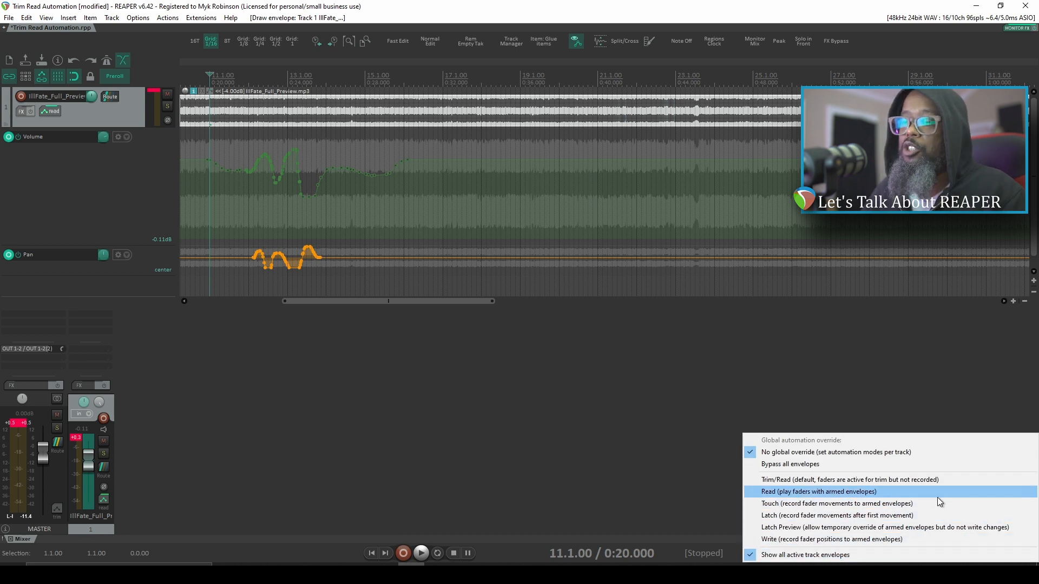